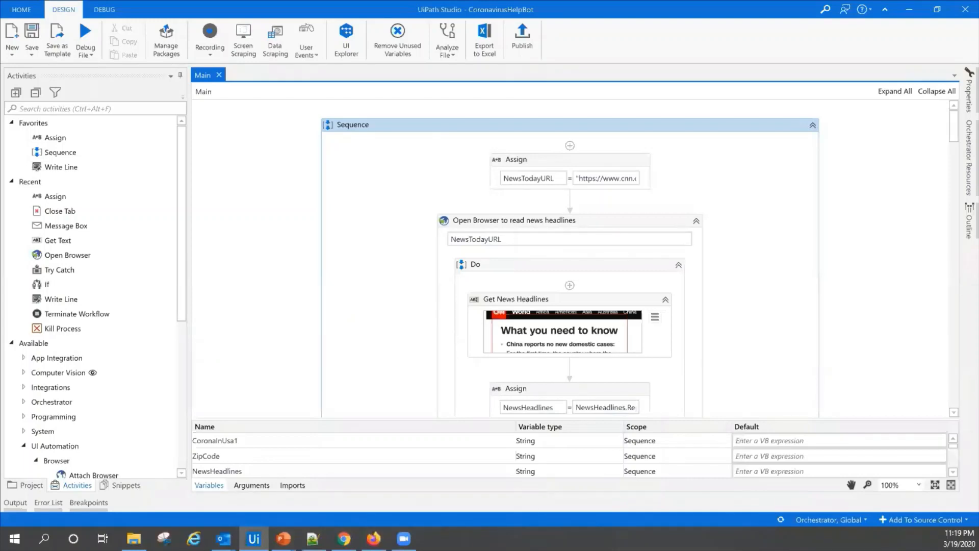
Open the Daily COVID-19 Report email and scroll through news, testing guide and resources to the data sources.
{"action": "left_click", "coordinate": [222, 538]}
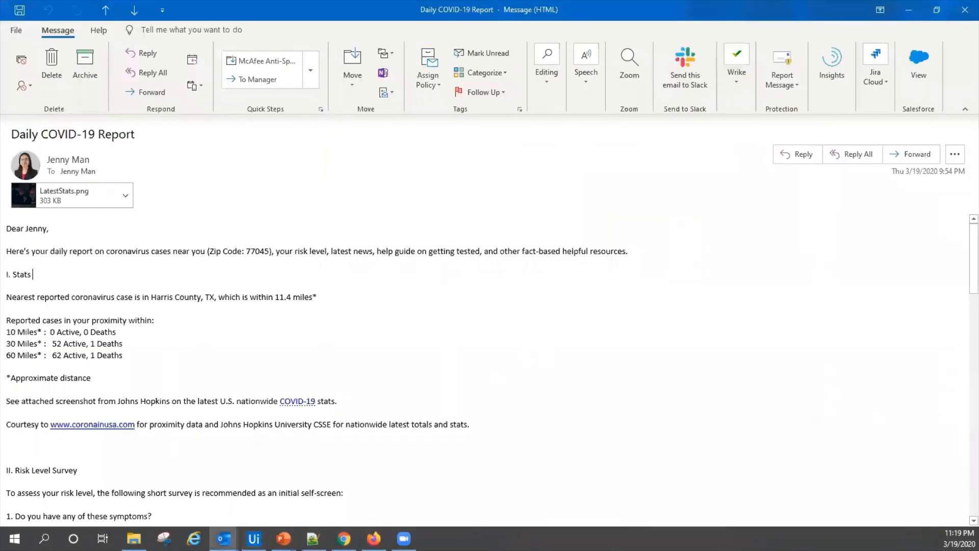
{"action": "mouse_move", "coordinate": [862, 258]}
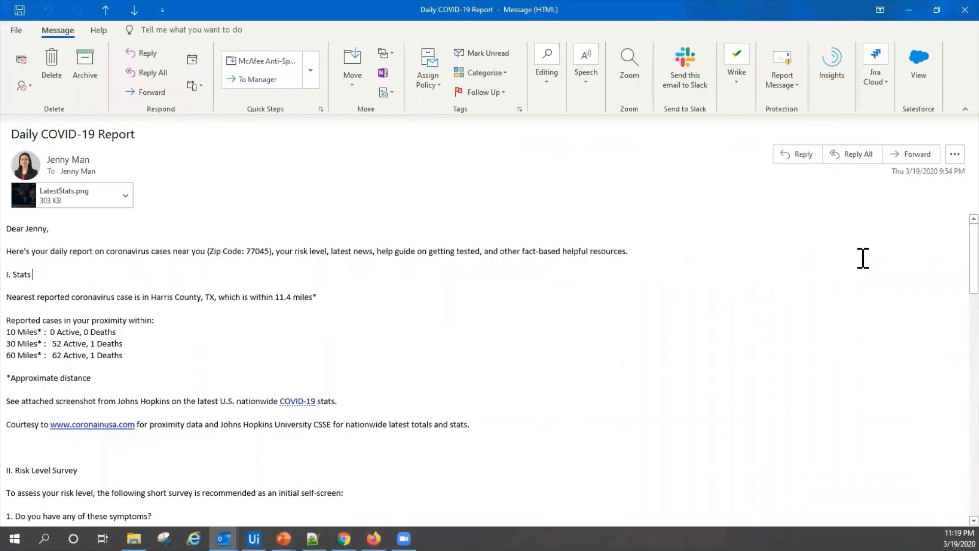
{"action": "left_click", "coordinate": [628, 250]}
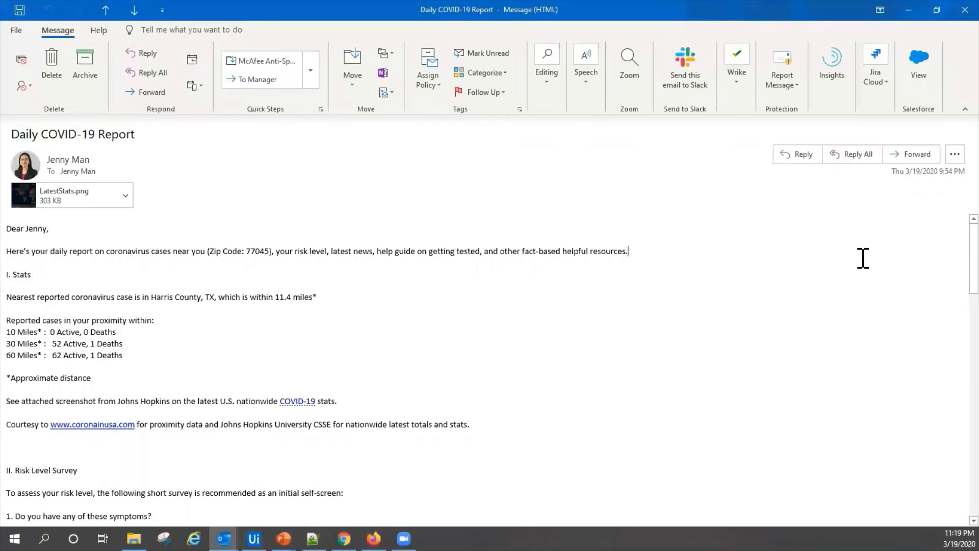
{"action": "scroll", "scroll_direction": "down", "scroll_amount": 3}
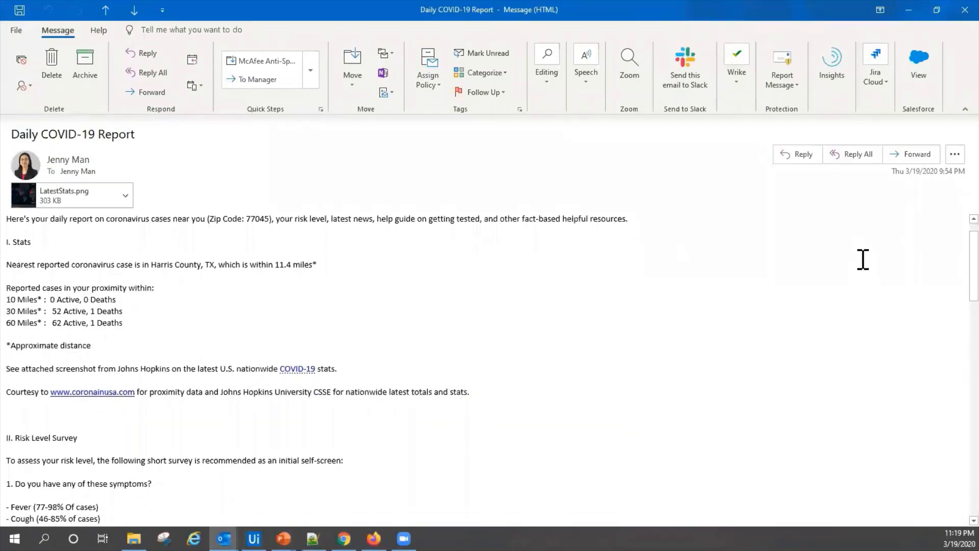
{"action": "scroll", "scroll_direction": "down", "scroll_amount": 3}
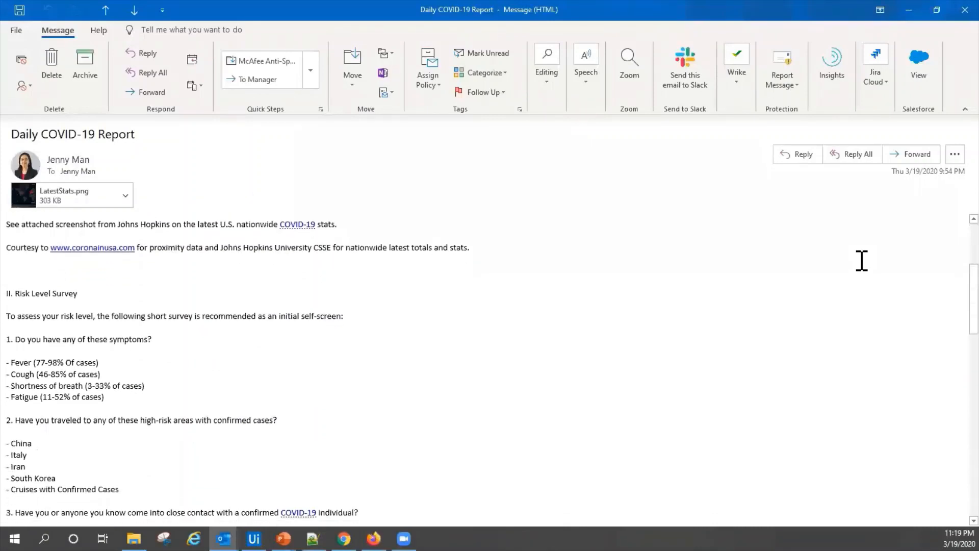
{"action": "scroll", "scroll_direction": "down", "scroll_amount": 3}
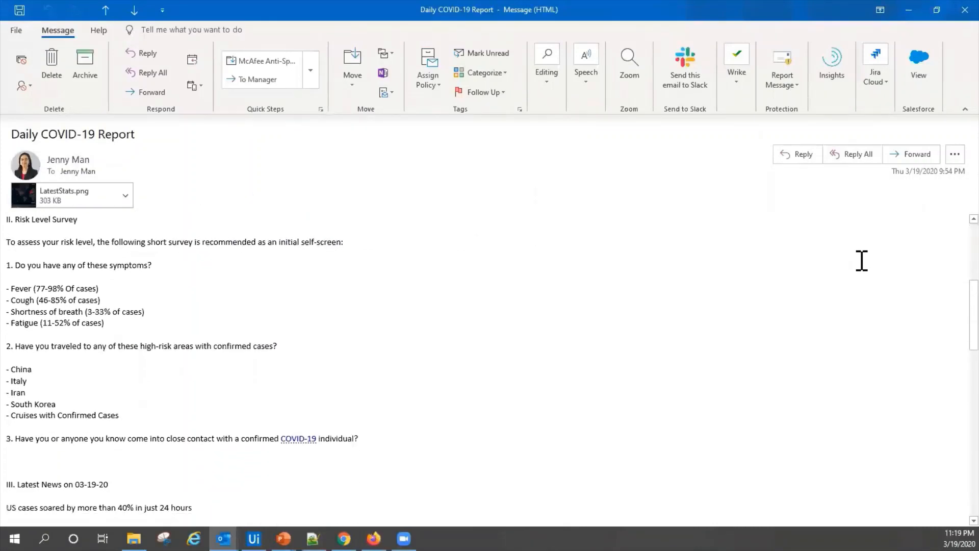
{"action": "scroll", "scroll_direction": "down", "scroll_amount": 3}
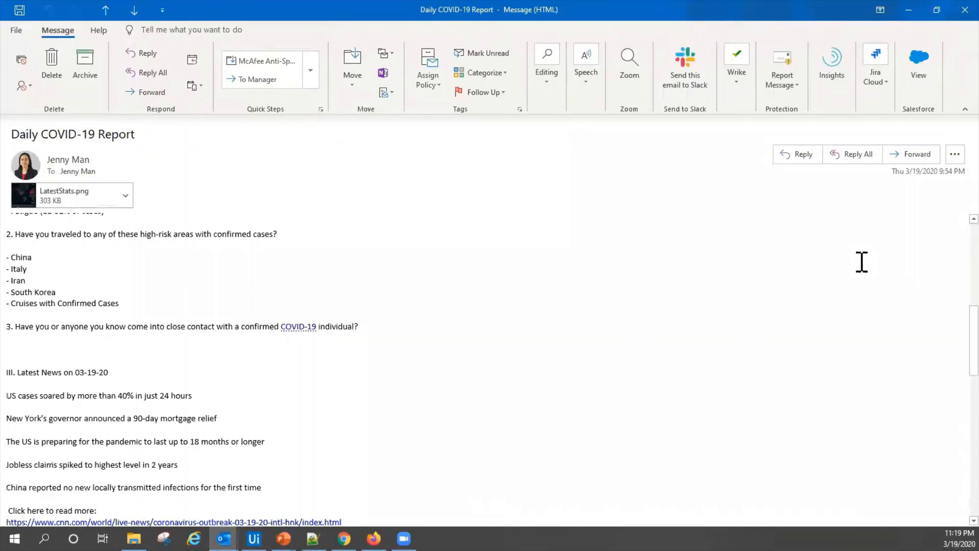
{"action": "scroll", "scroll_direction": "down", "scroll_amount": 3}
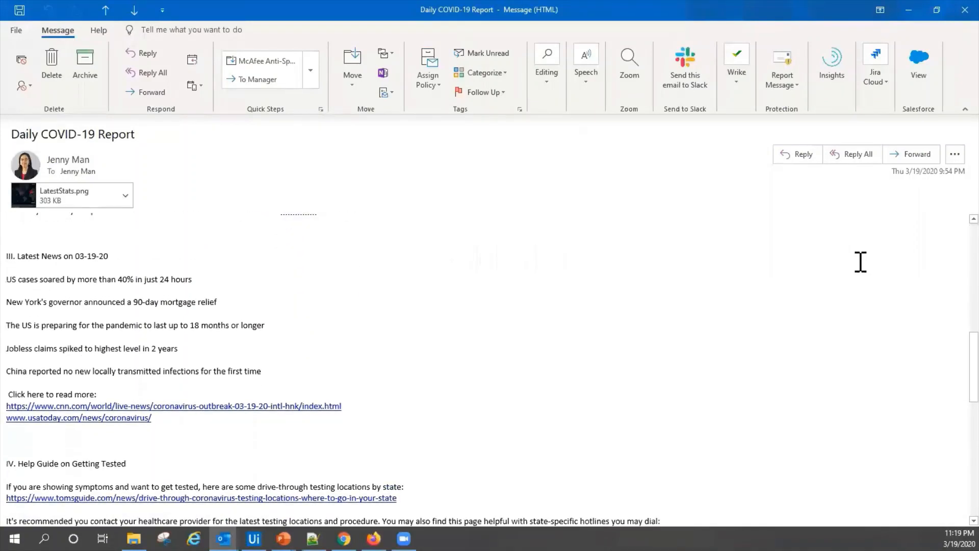
{"action": "scroll", "scroll_direction": "down", "scroll_amount": 3}
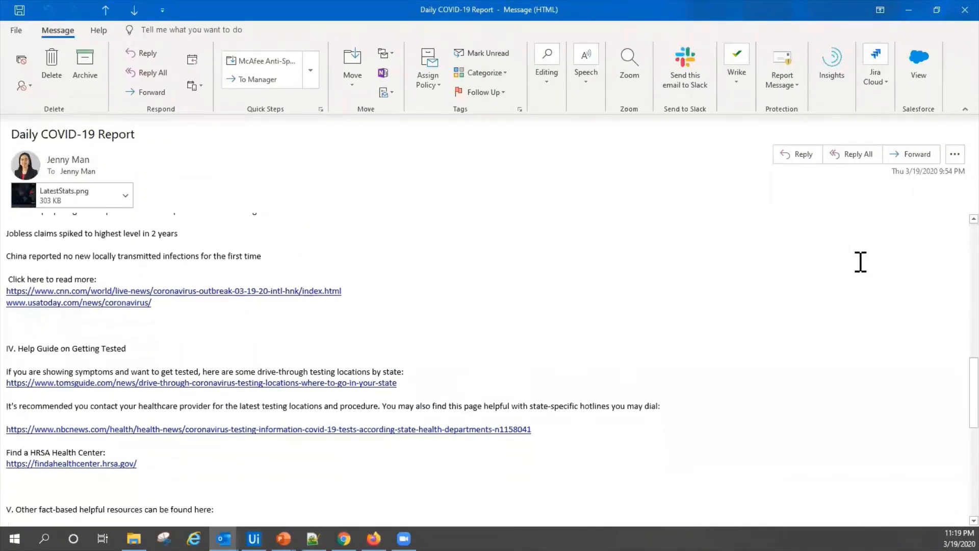
{"action": "scroll", "scroll_direction": "down", "scroll_amount": 3}
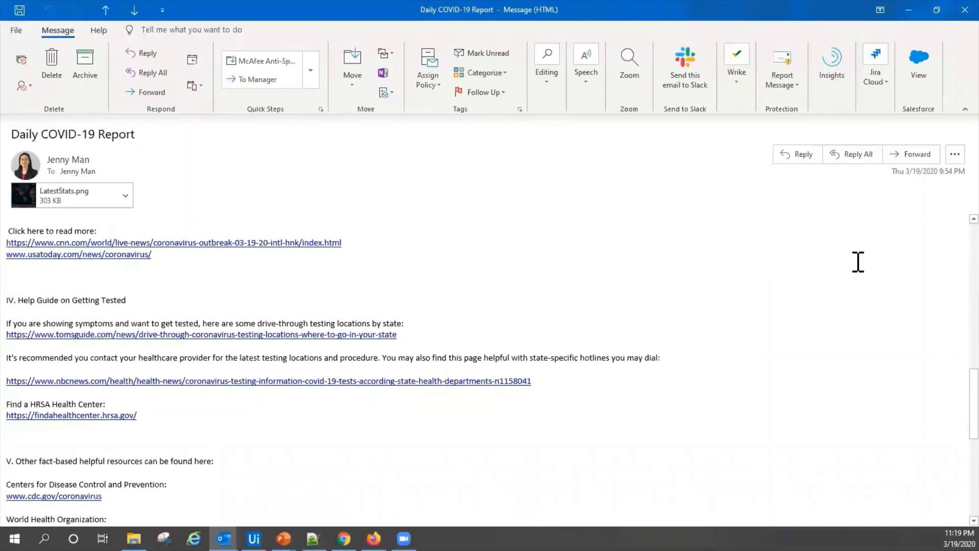
{"action": "scroll", "scroll_direction": "up", "scroll_amount": 3}
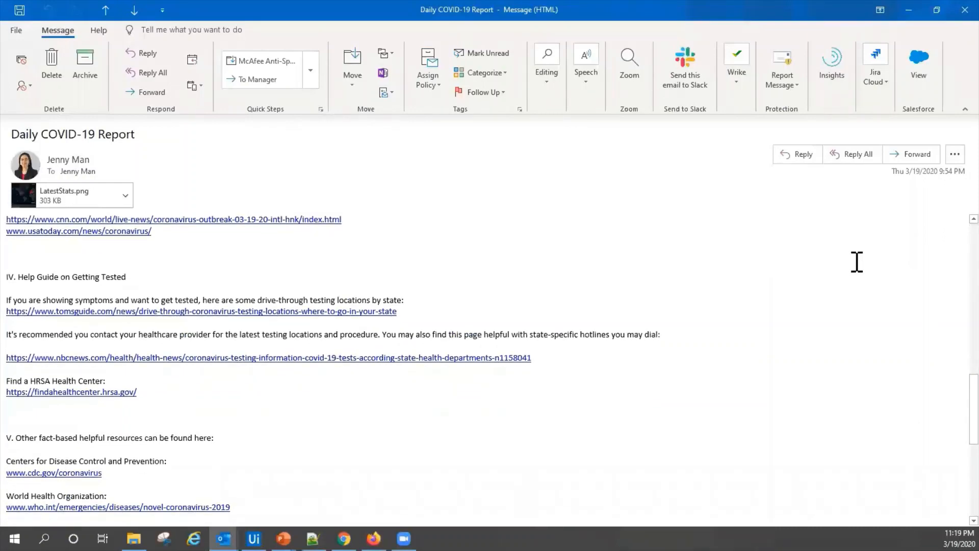
{"action": "scroll", "scroll_direction": "down", "scroll_amount": 3}
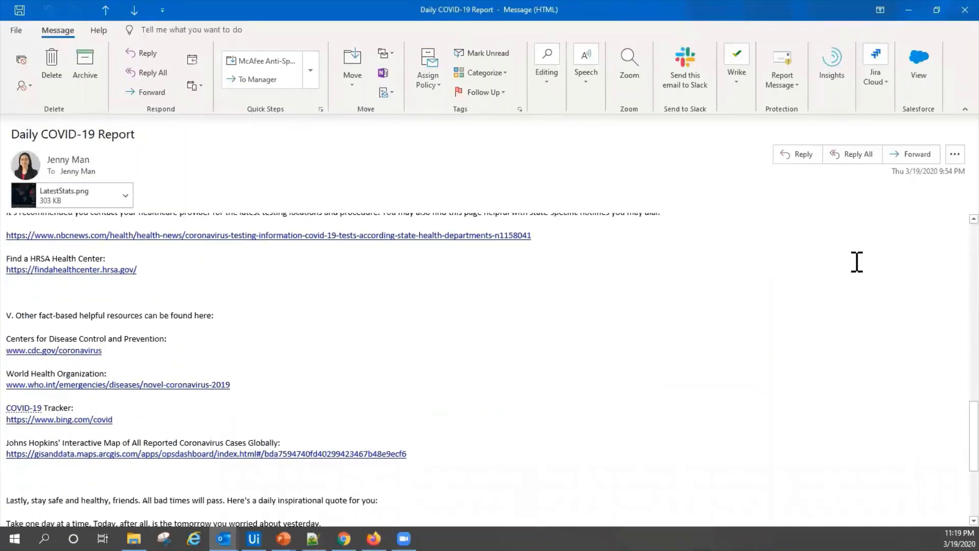
{"action": "scroll", "scroll_direction": "down", "scroll_amount": 3}
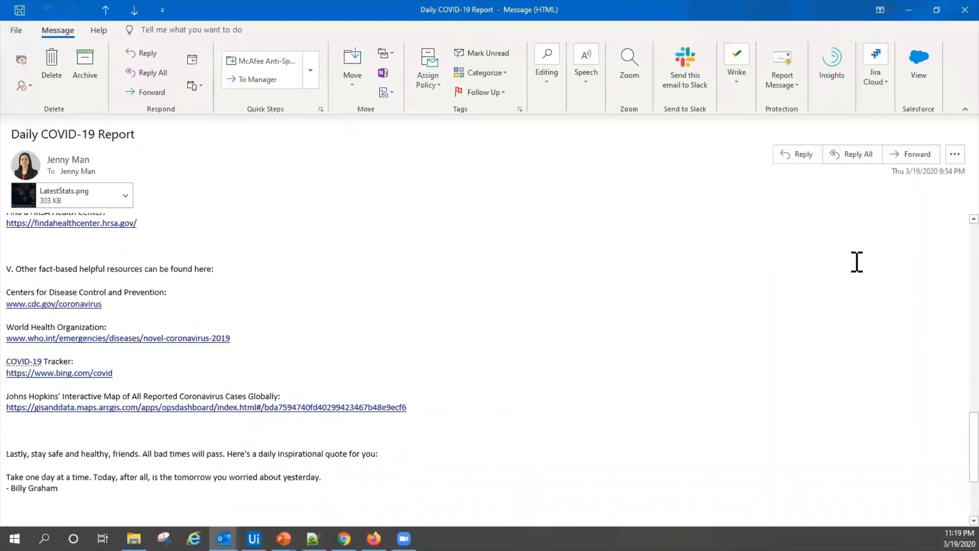
{"action": "scroll", "scroll_direction": "down", "scroll_amount": 3}
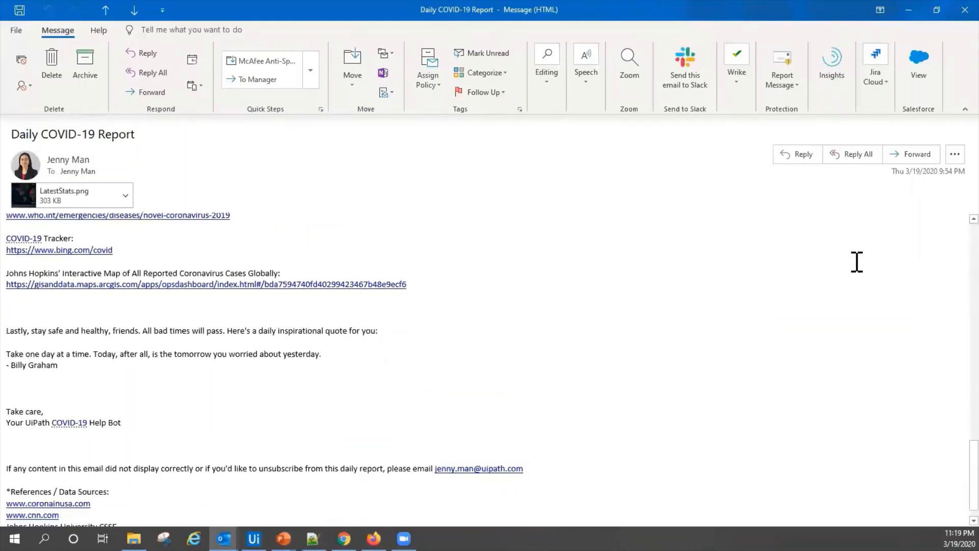
{"action": "scroll", "scroll_direction": "down", "scroll_amount": 3}
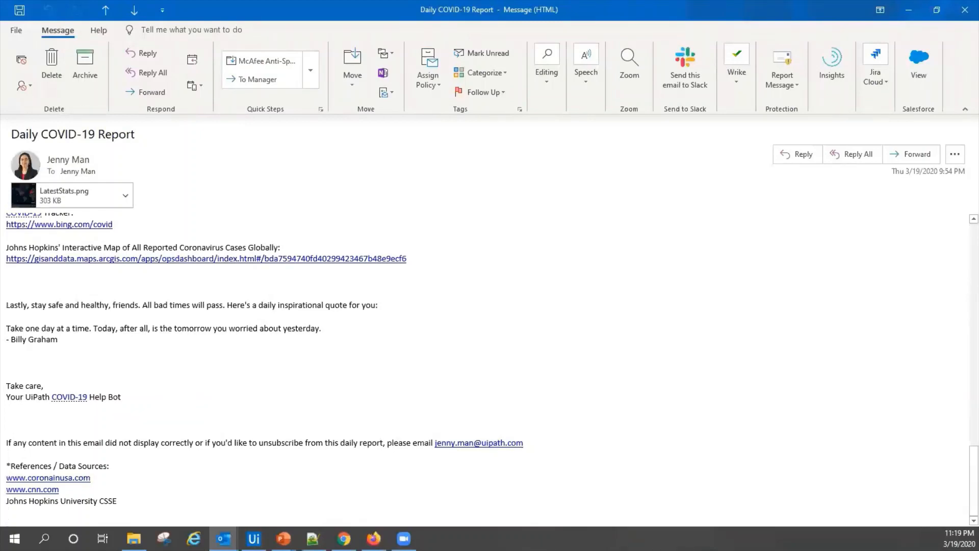
Return to UiPath Studio and launch CoronavirusHelpBot with Debug File.
{"action": "left_click", "coordinate": [253, 539]}
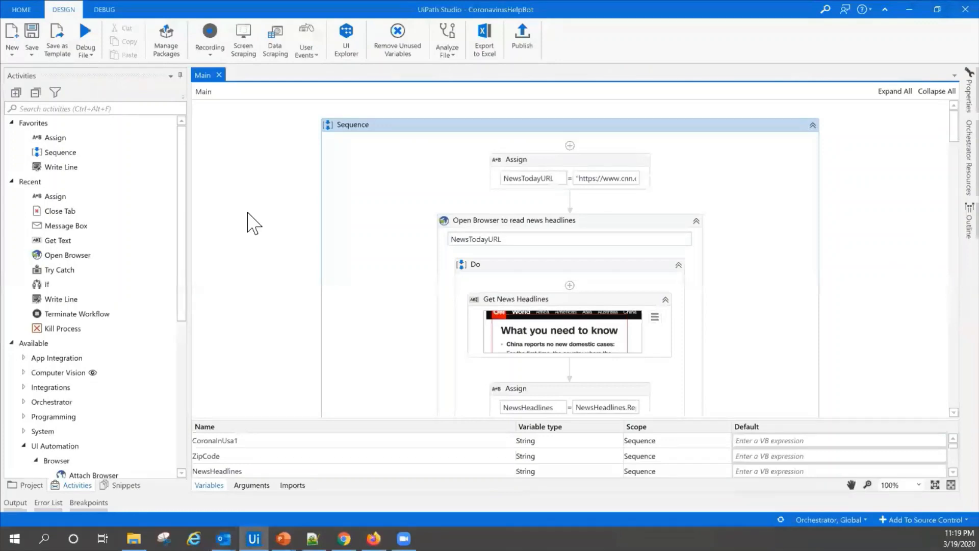
{"action": "mouse_move", "coordinate": [85, 31]}
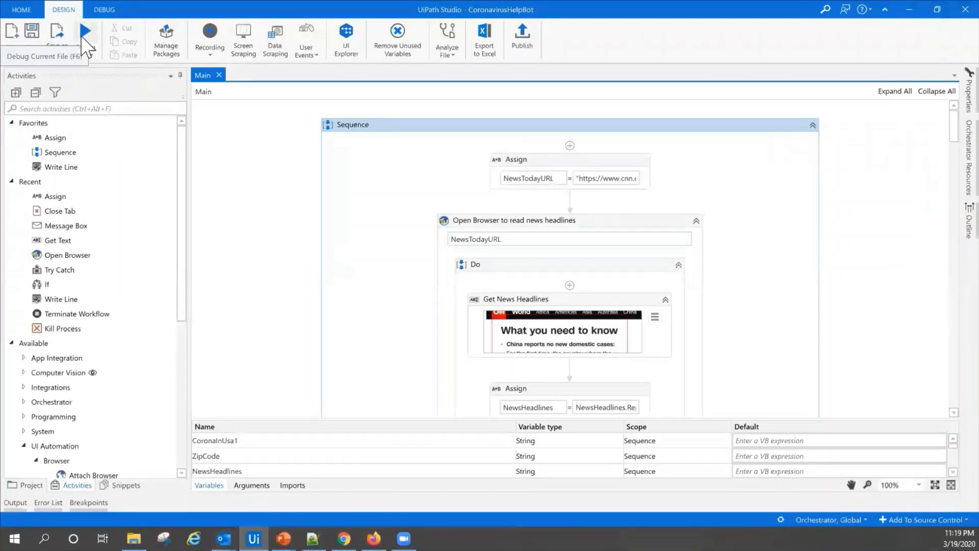
{"action": "left_click", "coordinate": [84, 31]}
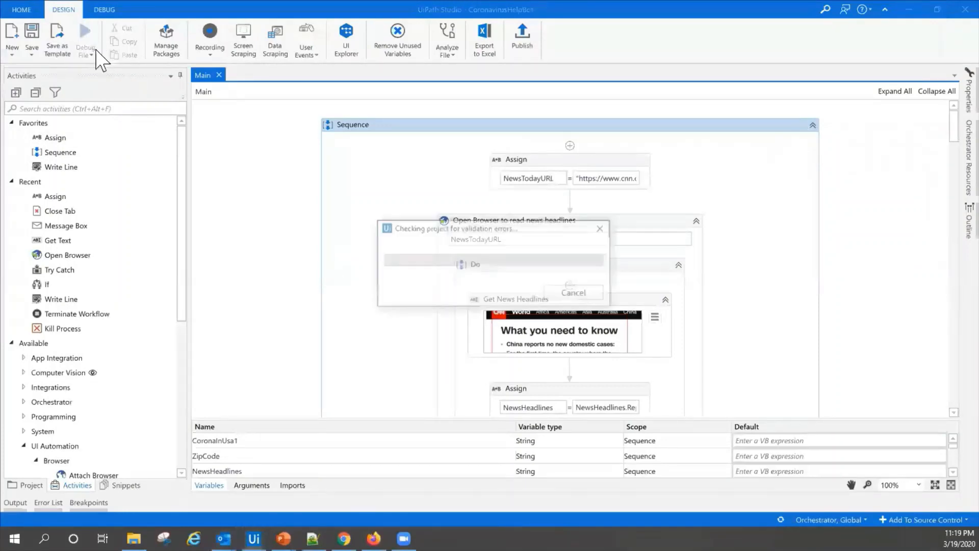
{"action": "left_click", "coordinate": [85, 37]}
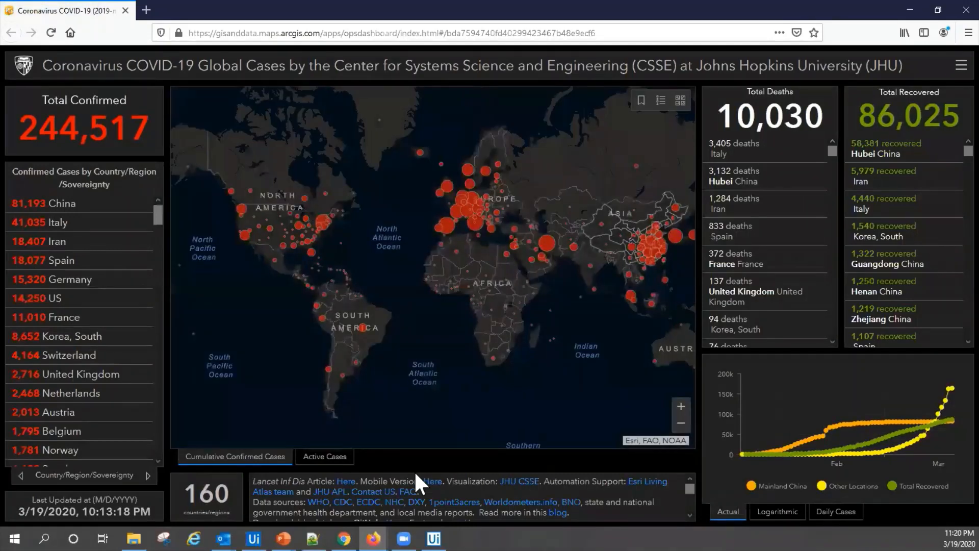
After the JHU dashboard loads, submit ZIP code 77045 on coronainusa.com.
{"action": "left_click", "coordinate": [53, 297]}
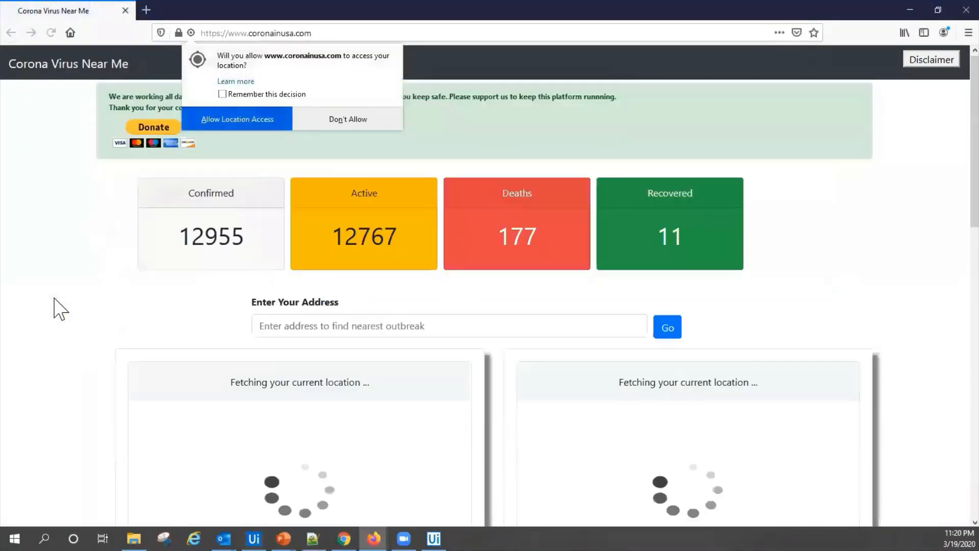
{"action": "left_click", "coordinate": [666, 328]}
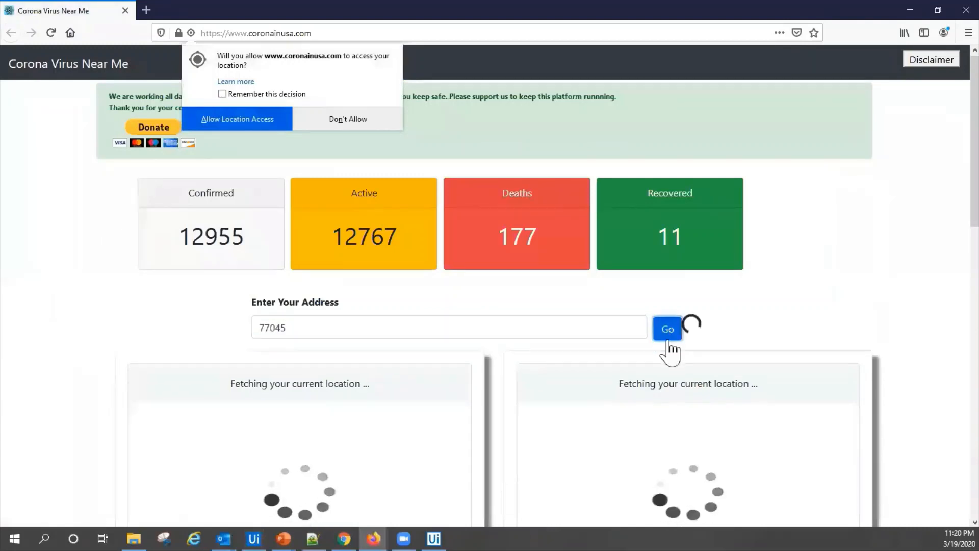
{"action": "left_click", "coordinate": [666, 329]}
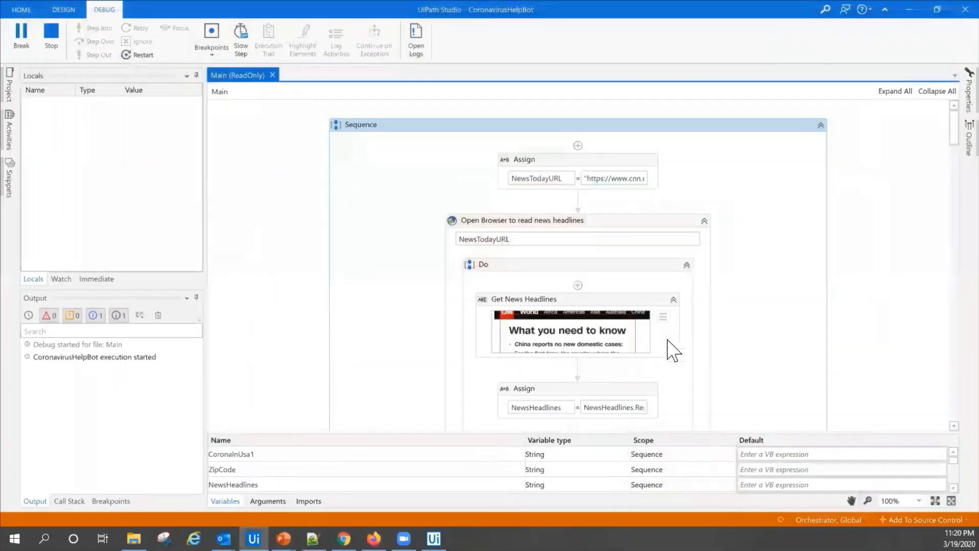
Bring the Studio window forward once the debug run has ended.
{"action": "left_click", "coordinate": [63, 9]}
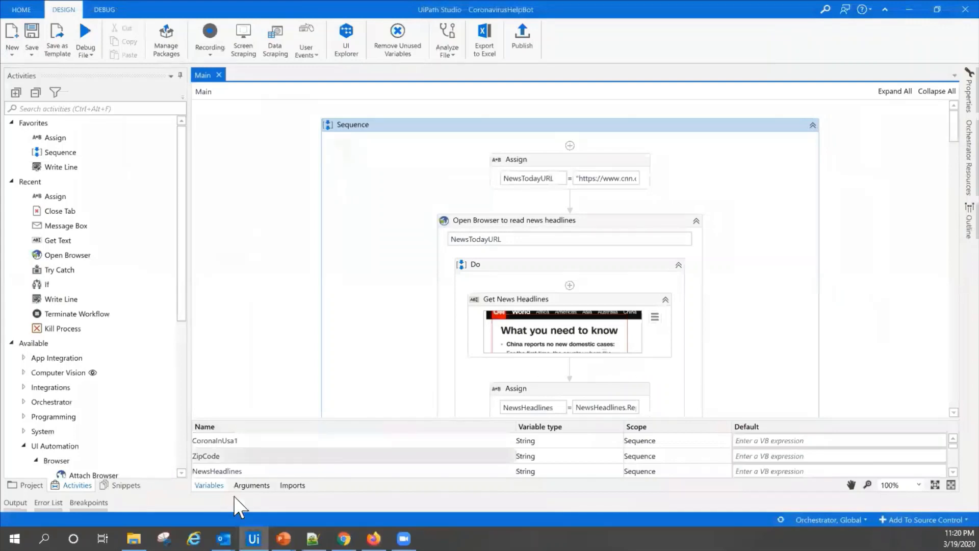
{"action": "mouse_move", "coordinate": [222, 538]}
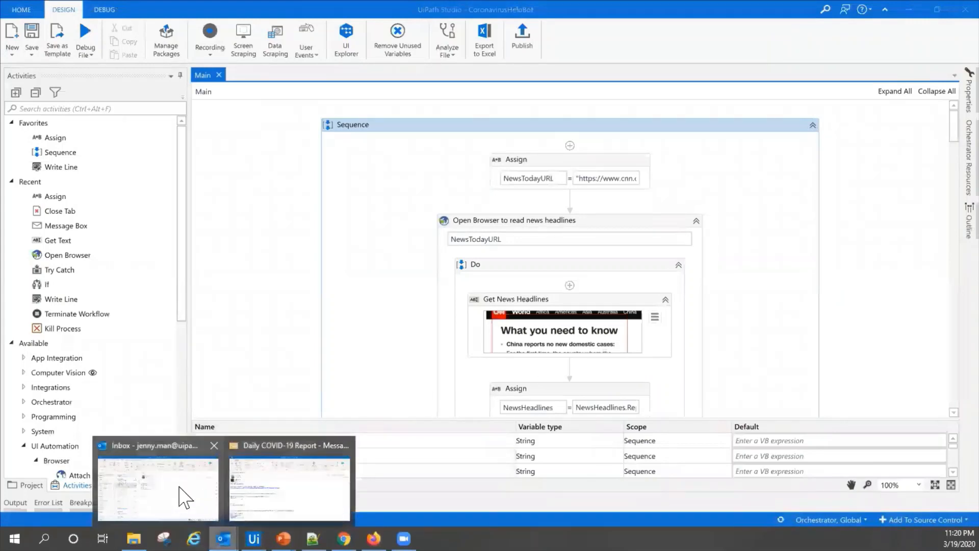
Open the newest Daily COVID-19 Report in the inbox, read it through, then return to Studio.
{"action": "left_click", "coordinate": [156, 487]}
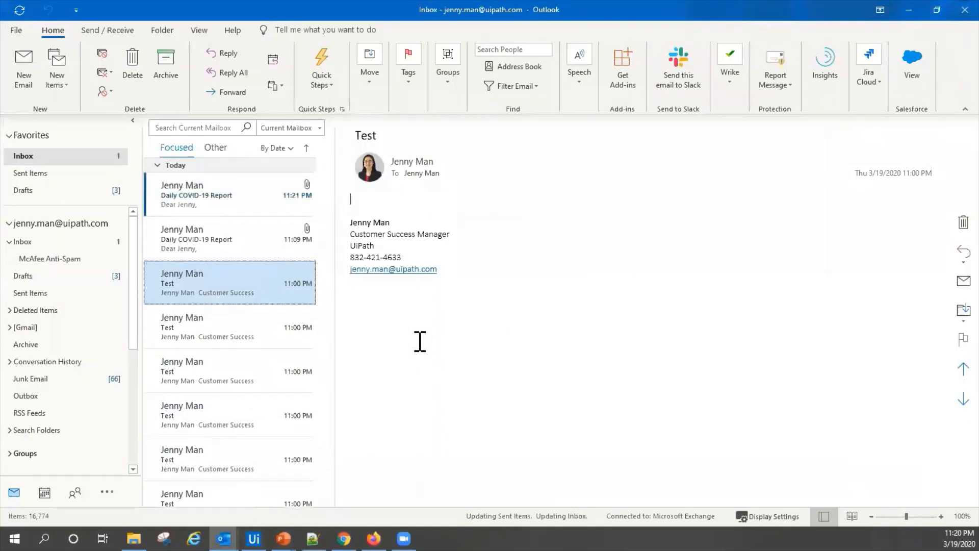
{"action": "left_click", "coordinate": [219, 195]}
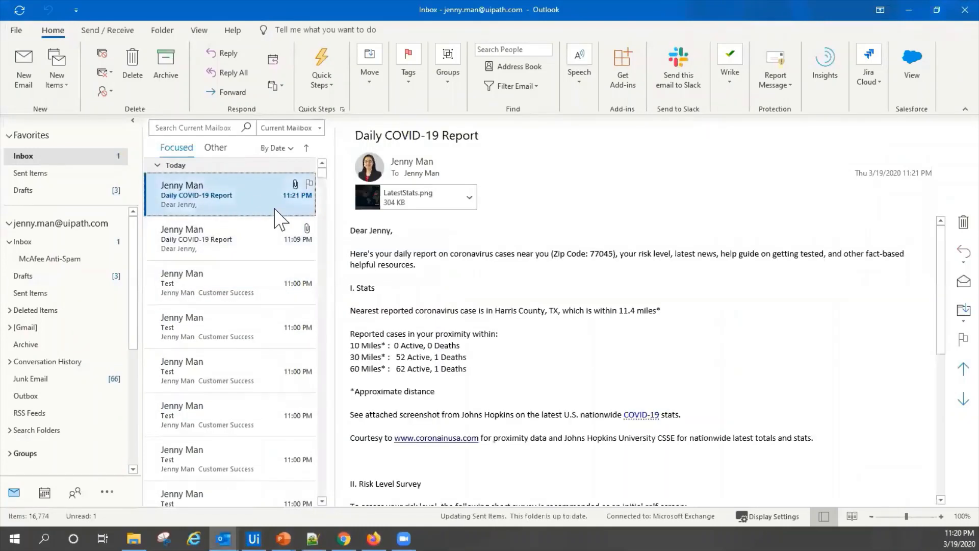
{"action": "scroll", "scroll_direction": "down", "scroll_amount": 3}
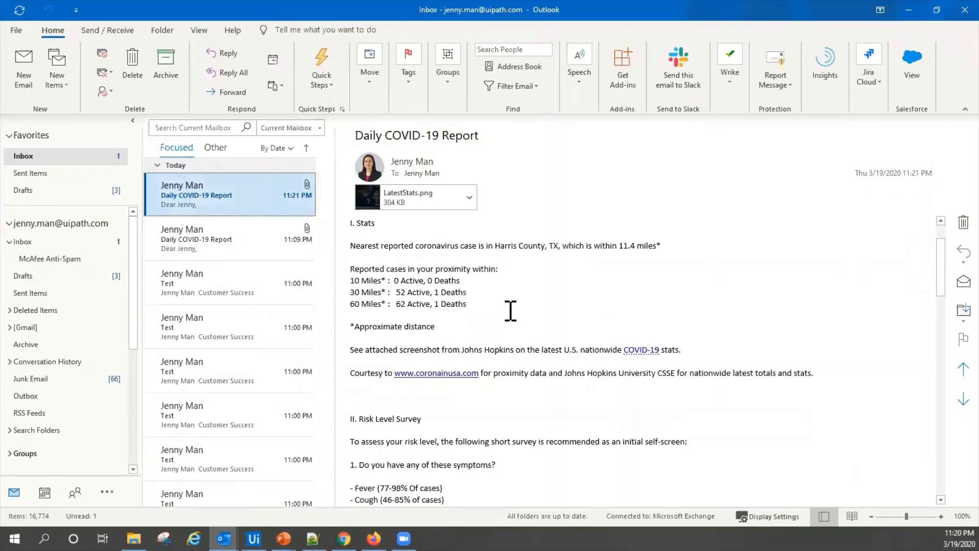
{"action": "scroll", "scroll_direction": "down", "scroll_amount": 3}
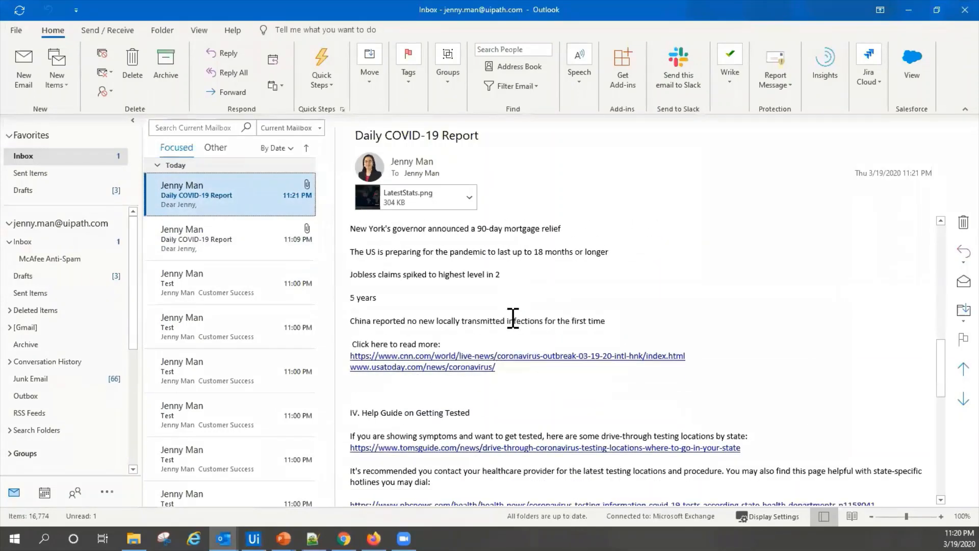
{"action": "scroll", "scroll_direction": "down", "scroll_amount": 3}
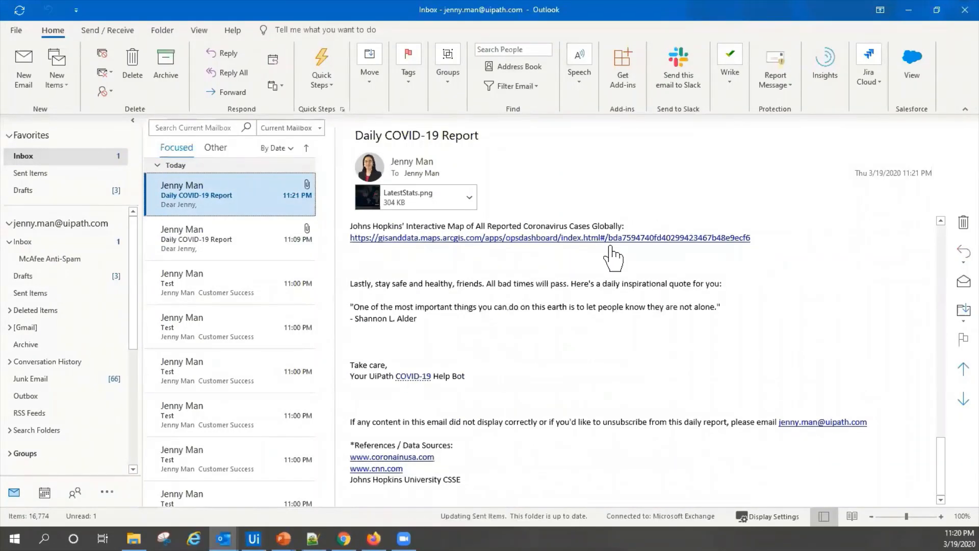
{"action": "left_click", "coordinate": [253, 539]}
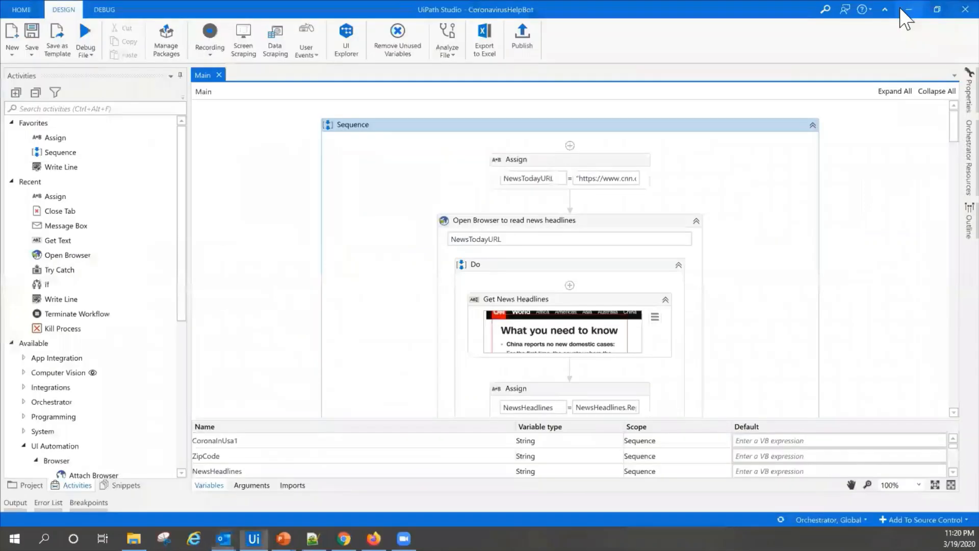
{"action": "mouse_move", "coordinate": [261, 253]}
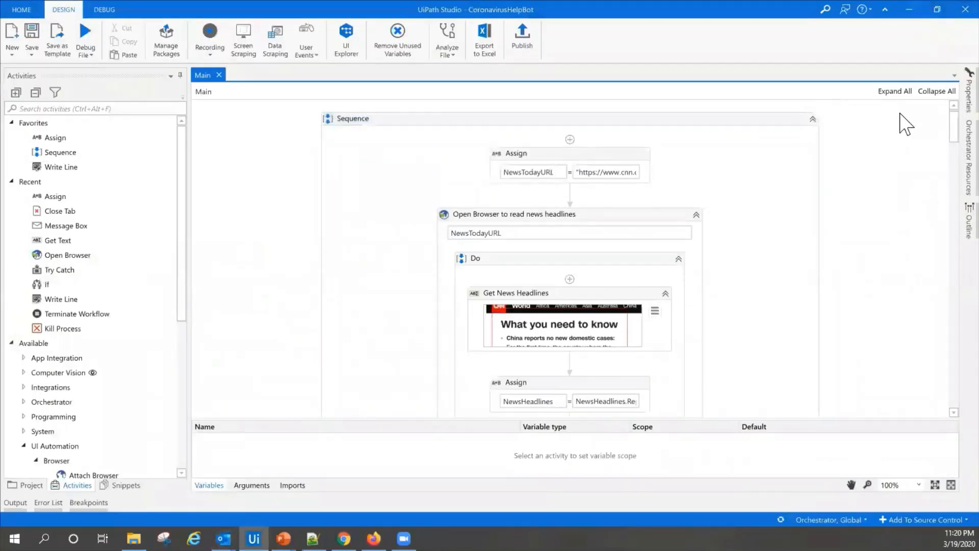
{"action": "scroll", "scroll_direction": "up", "scroll_amount": 3}
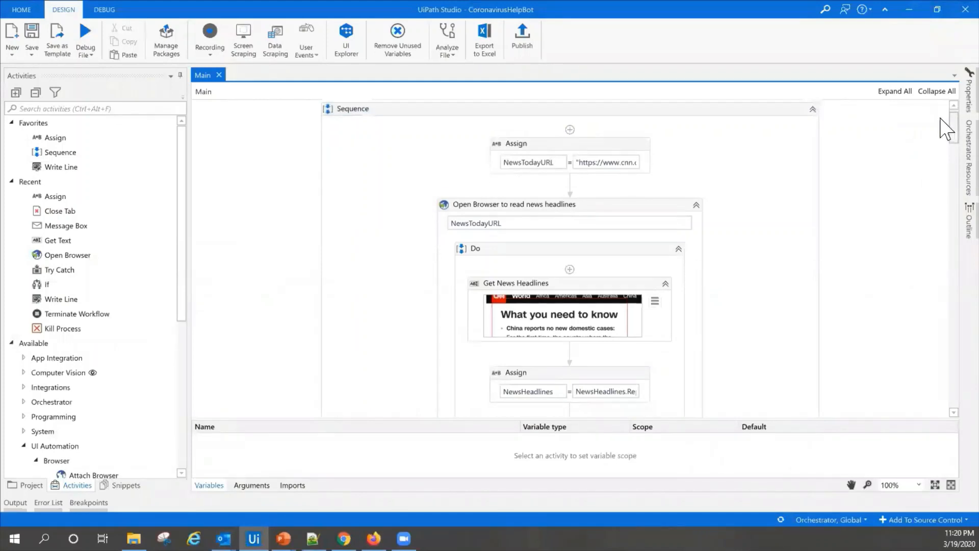
{"action": "scroll", "scroll_direction": "down", "scroll_amount": 3}
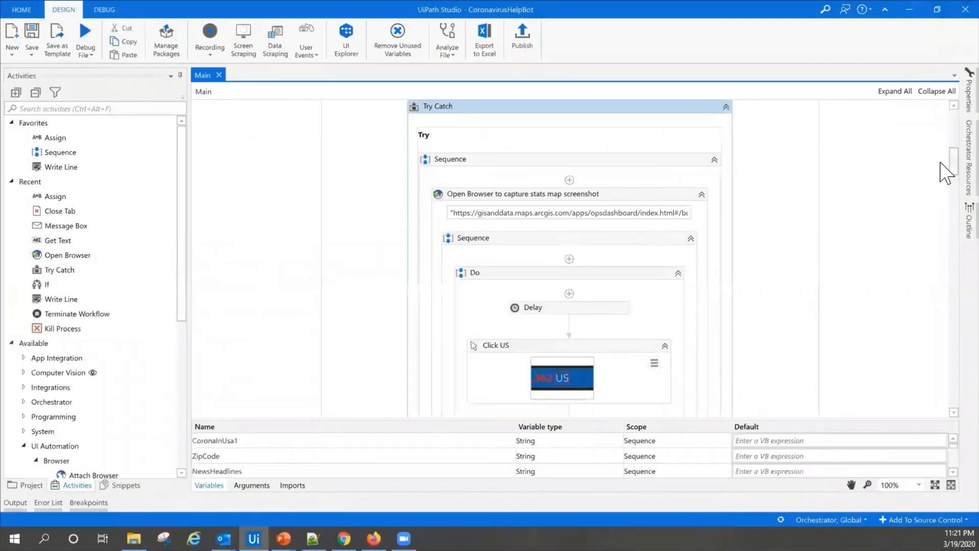
{"action": "scroll", "scroll_direction": "down", "scroll_amount": 3}
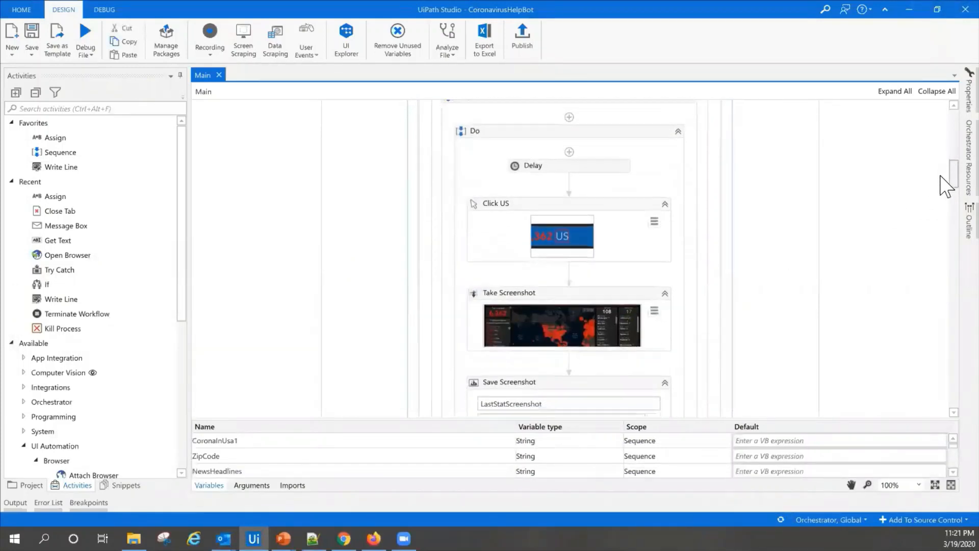
{"action": "scroll", "scroll_direction": "down", "scroll_amount": 3}
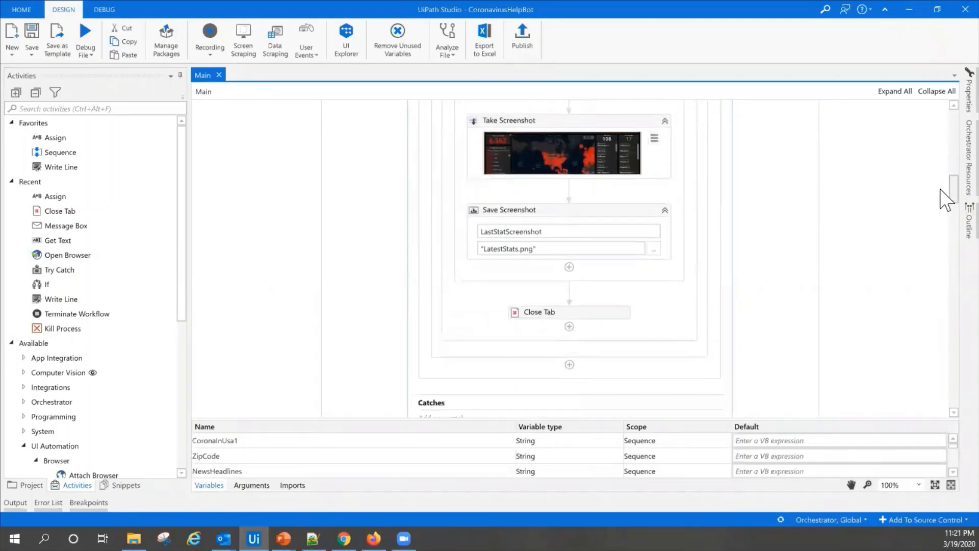
{"action": "scroll", "scroll_direction": "down", "scroll_amount": 3}
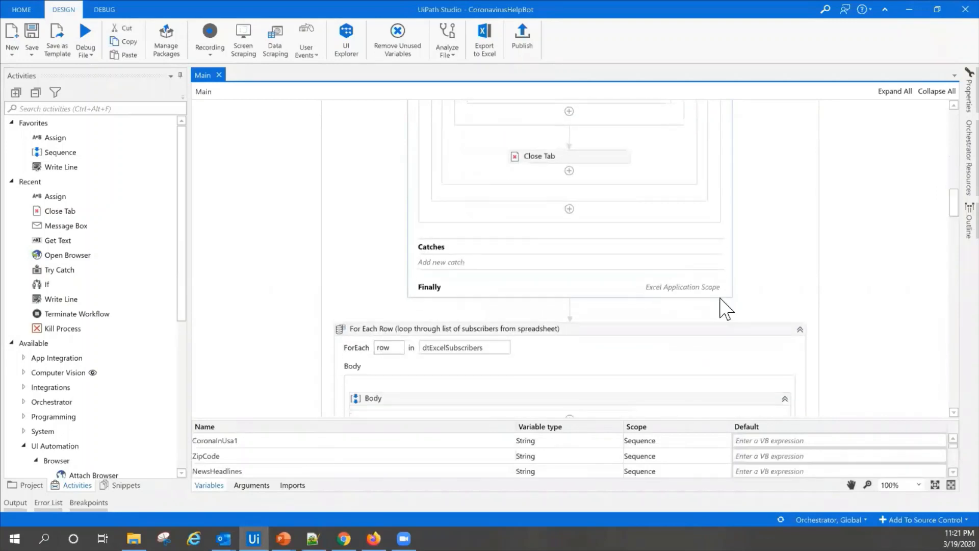
{"action": "scroll", "scroll_direction": "up", "scroll_amount": 3}
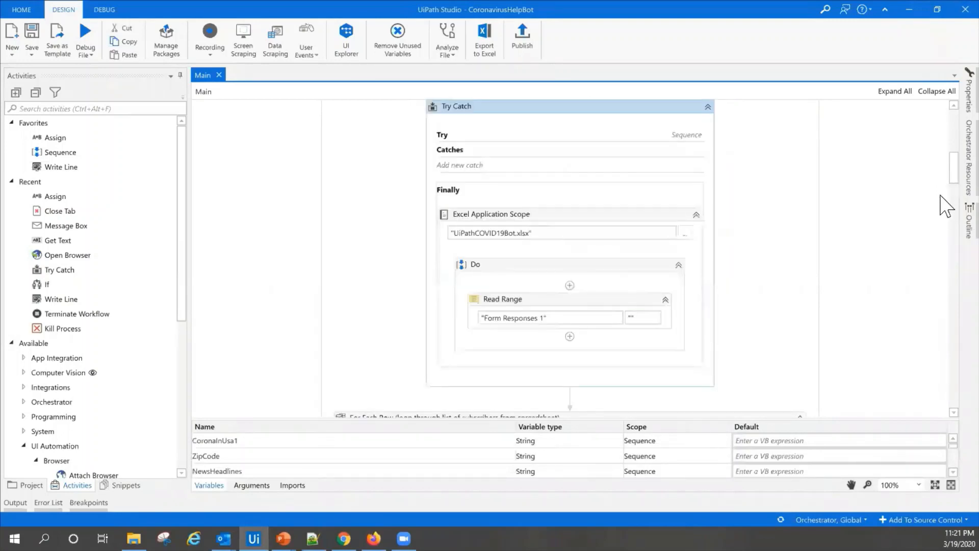
{"action": "scroll", "scroll_direction": "down", "scroll_amount": 3}
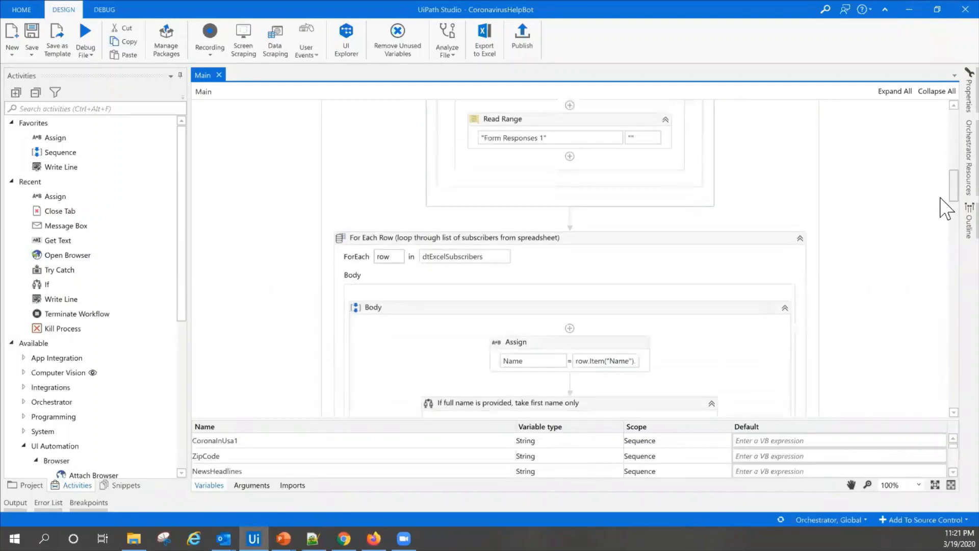
{"action": "scroll", "scroll_direction": "down", "scroll_amount": 3}
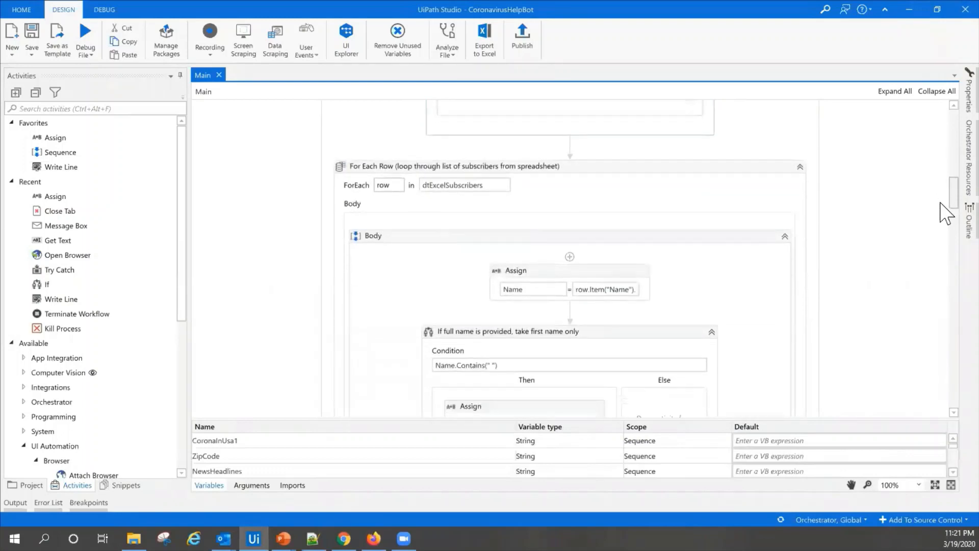
{"action": "scroll", "scroll_direction": "up", "scroll_amount": 3}
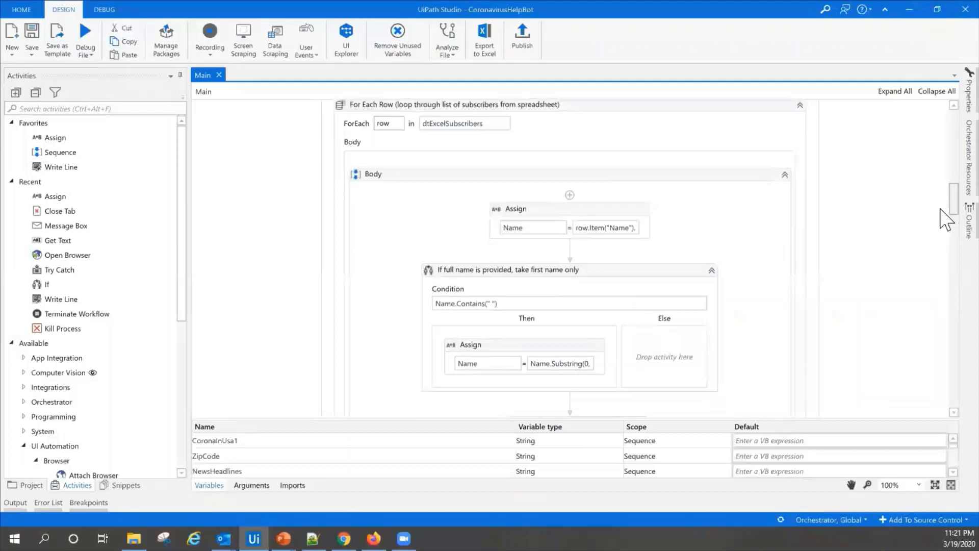
{"action": "scroll", "scroll_direction": "down", "scroll_amount": 3}
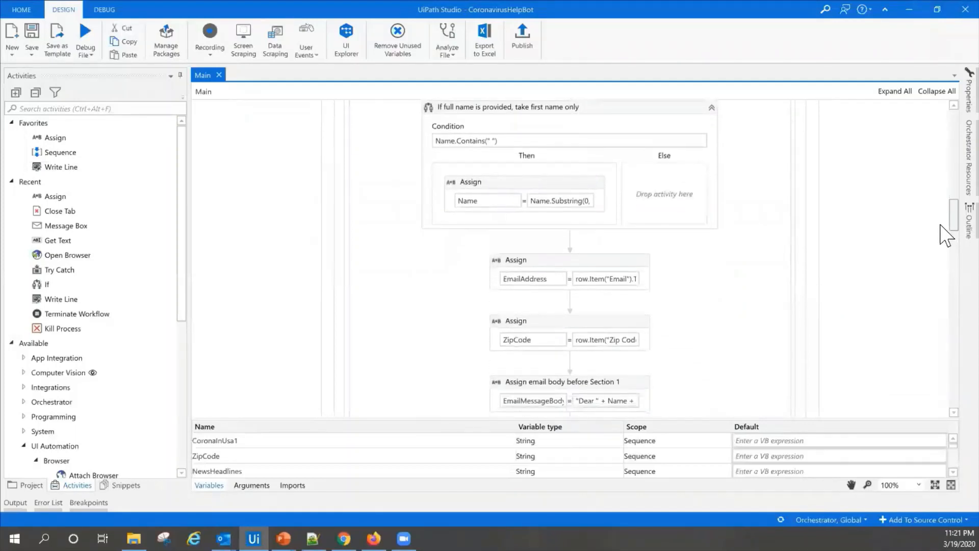
{"action": "scroll", "scroll_direction": "down", "scroll_amount": 3}
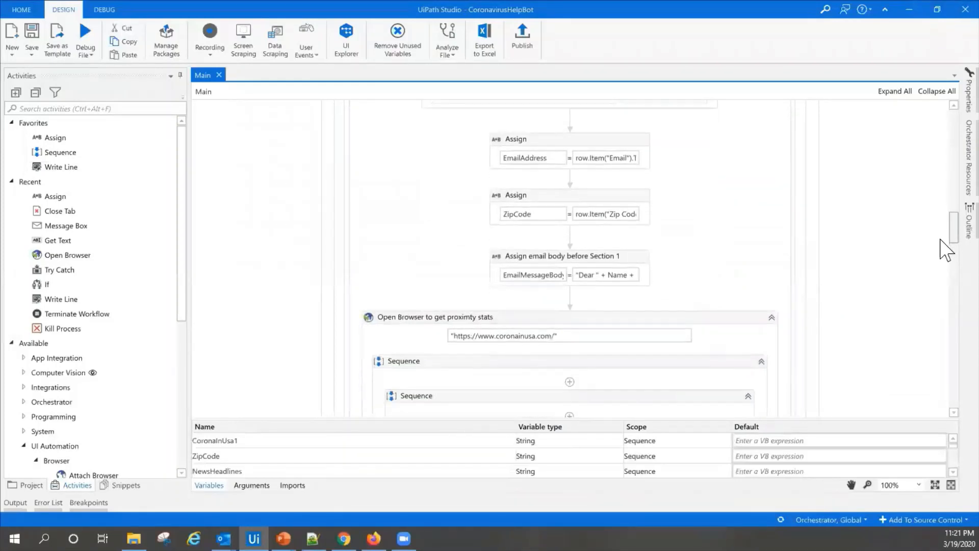
{"action": "scroll", "scroll_direction": "down", "scroll_amount": 3}
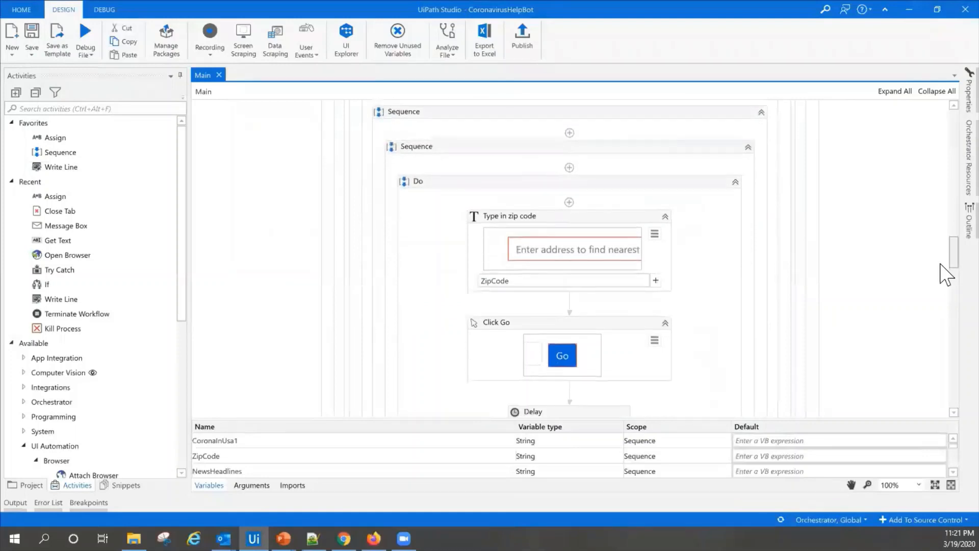
{"action": "scroll", "scroll_direction": "down", "scroll_amount": 3}
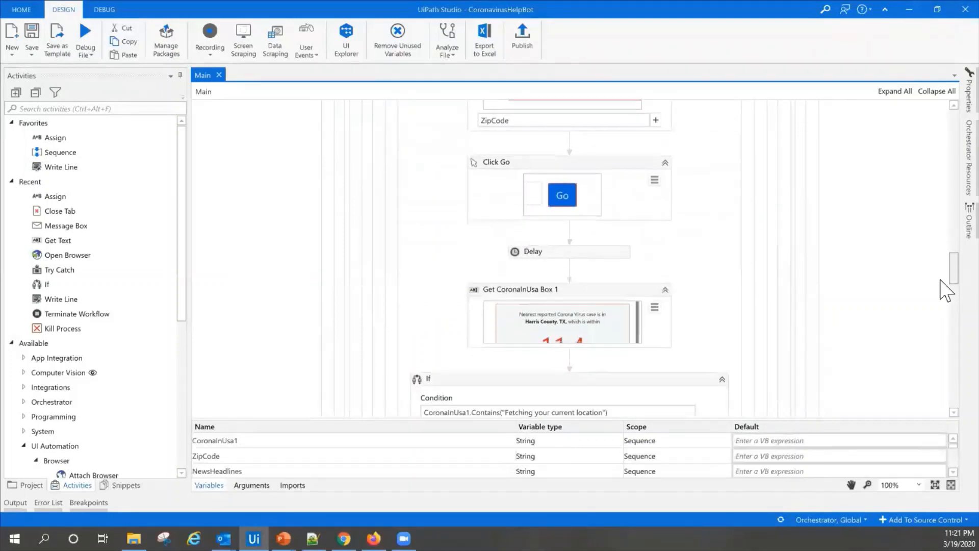
{"action": "scroll", "scroll_direction": "down", "scroll_amount": 3}
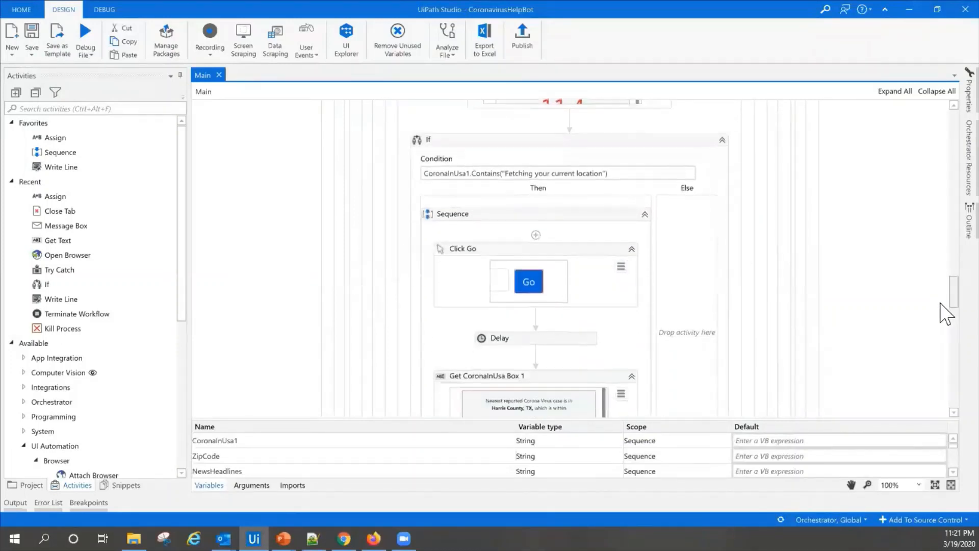
{"action": "scroll", "scroll_direction": "down", "scroll_amount": 3}
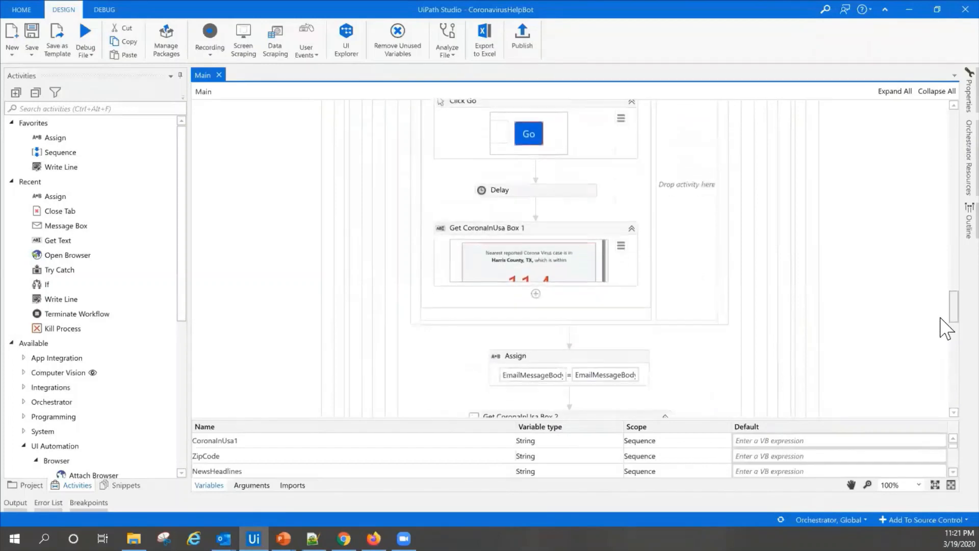
{"action": "scroll", "scroll_direction": "down", "scroll_amount": 3}
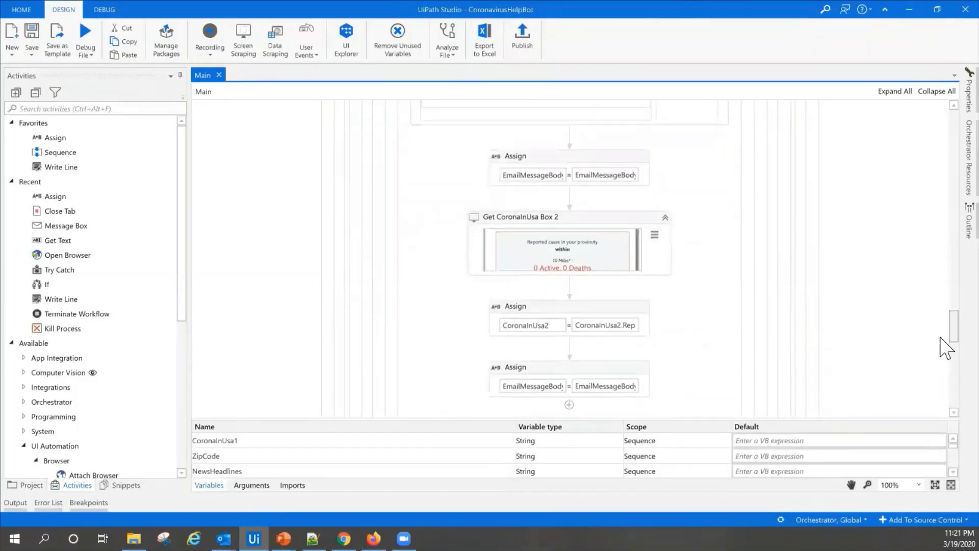
{"action": "scroll", "scroll_direction": "down", "scroll_amount": 3}
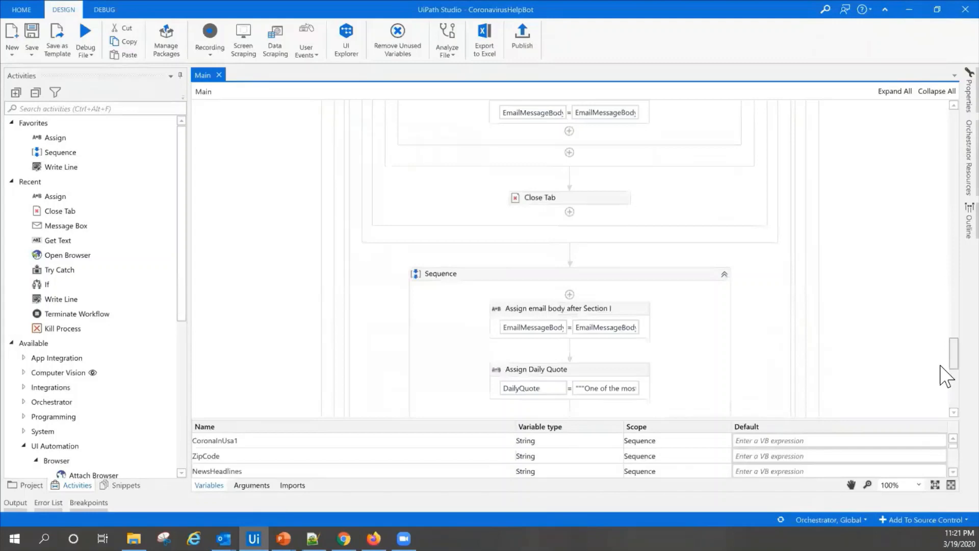
{"action": "scroll", "scroll_direction": "down", "scroll_amount": 3}
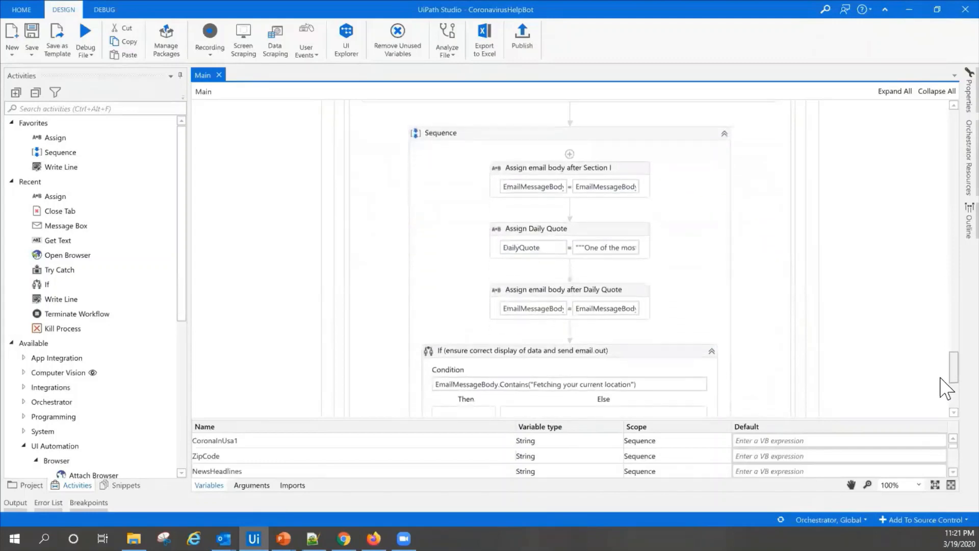
{"action": "scroll", "scroll_direction": "down", "scroll_amount": 3}
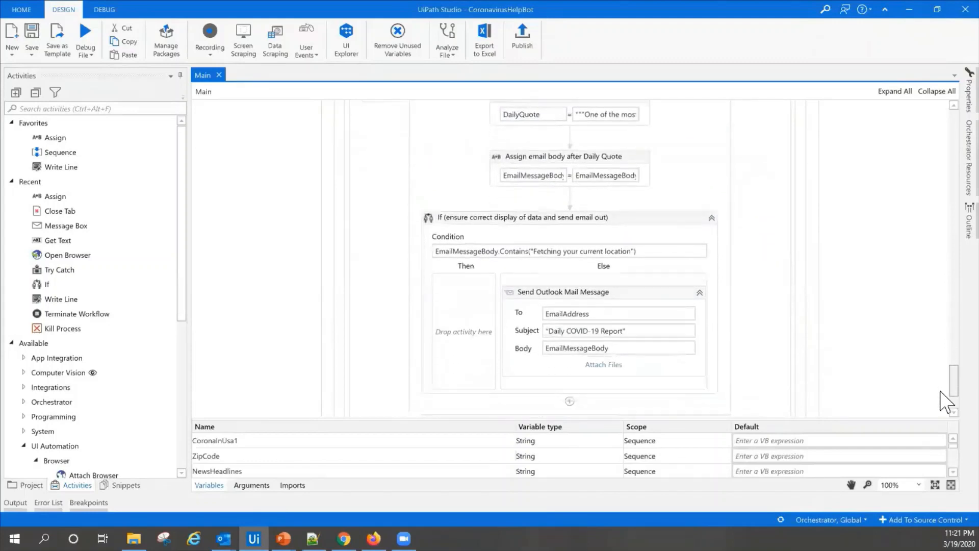
{"action": "scroll", "scroll_direction": "down", "scroll_amount": 3}
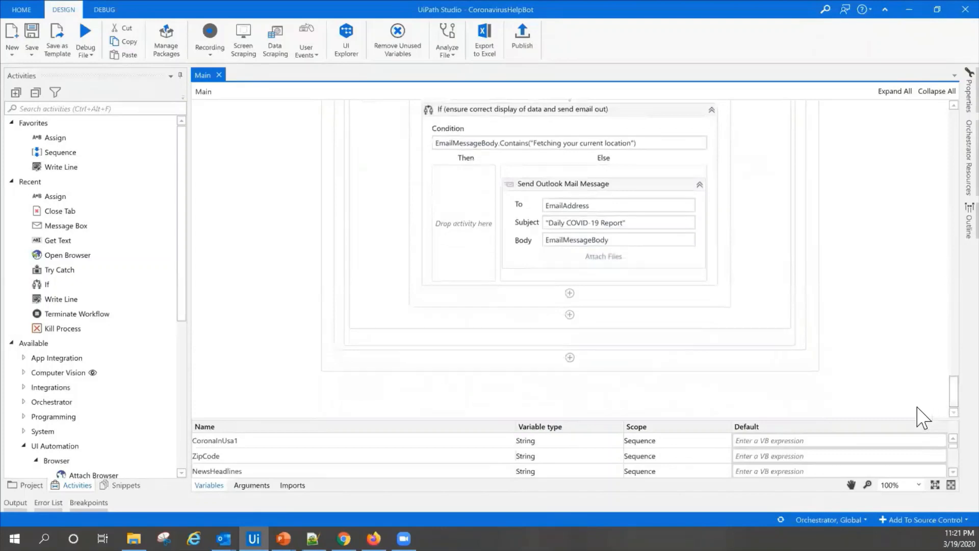